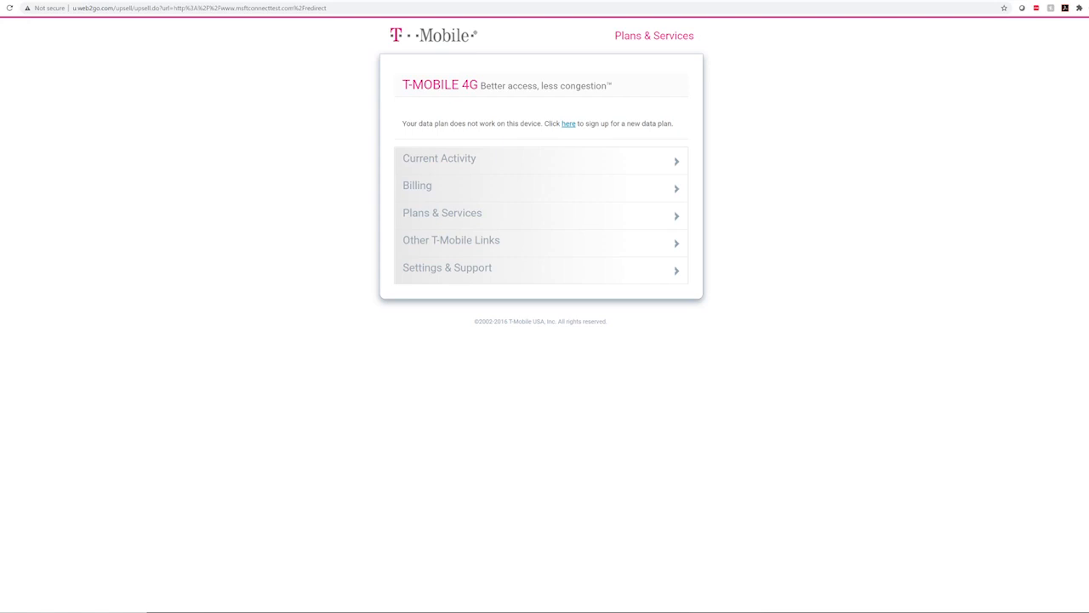
mouse_move(82, 30)
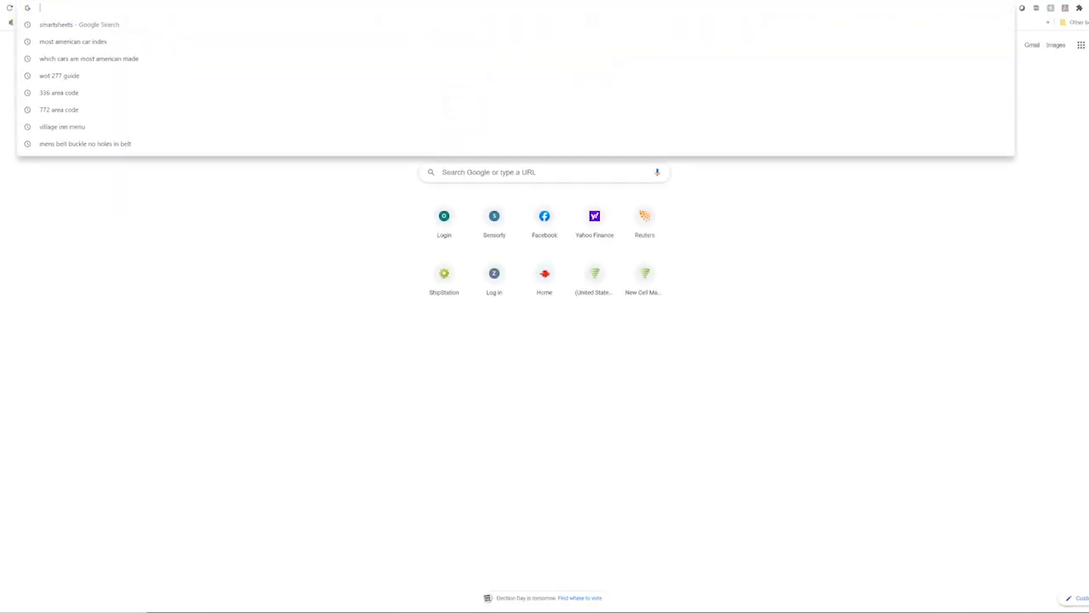
- Go to 192.168.5.1 and enter the admin password from the modem label
type("192.168.5.1/index.html")
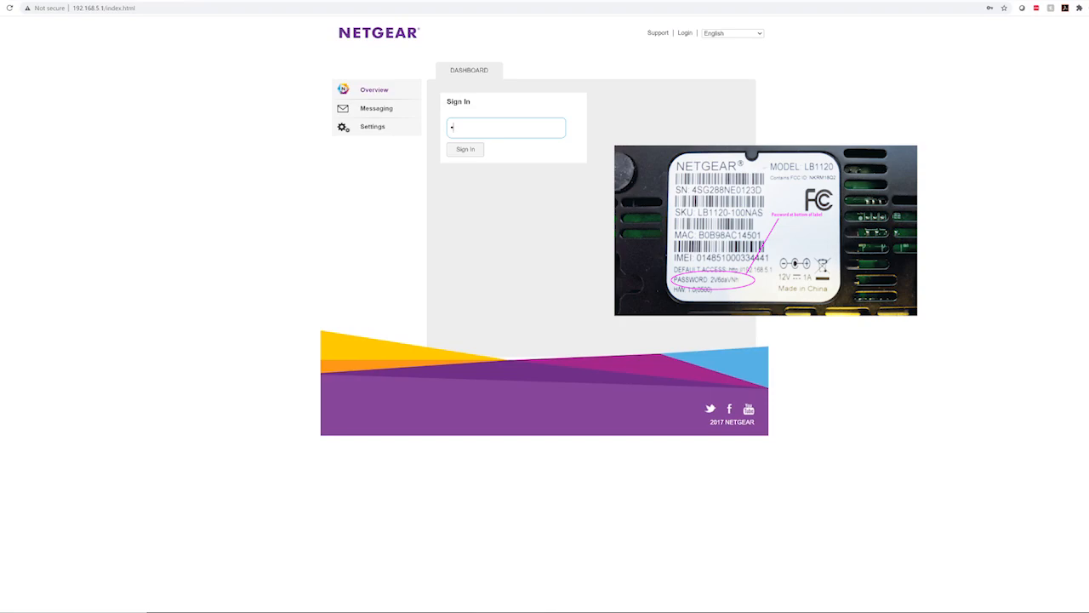
type("•")
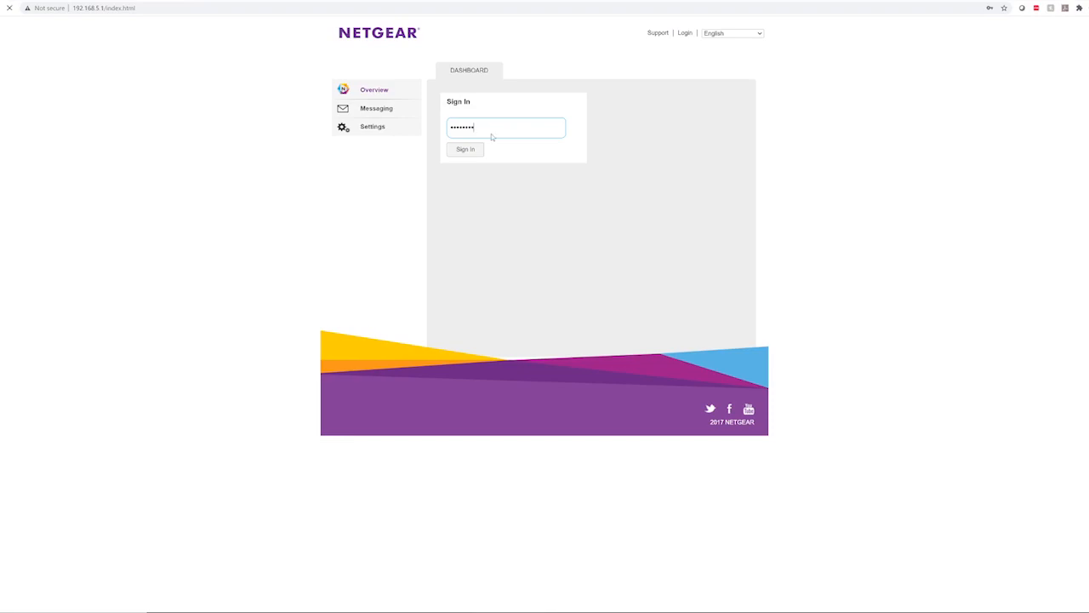
- Sign in and go to the Mobile section of the modem's Settings
left_click(464, 150)
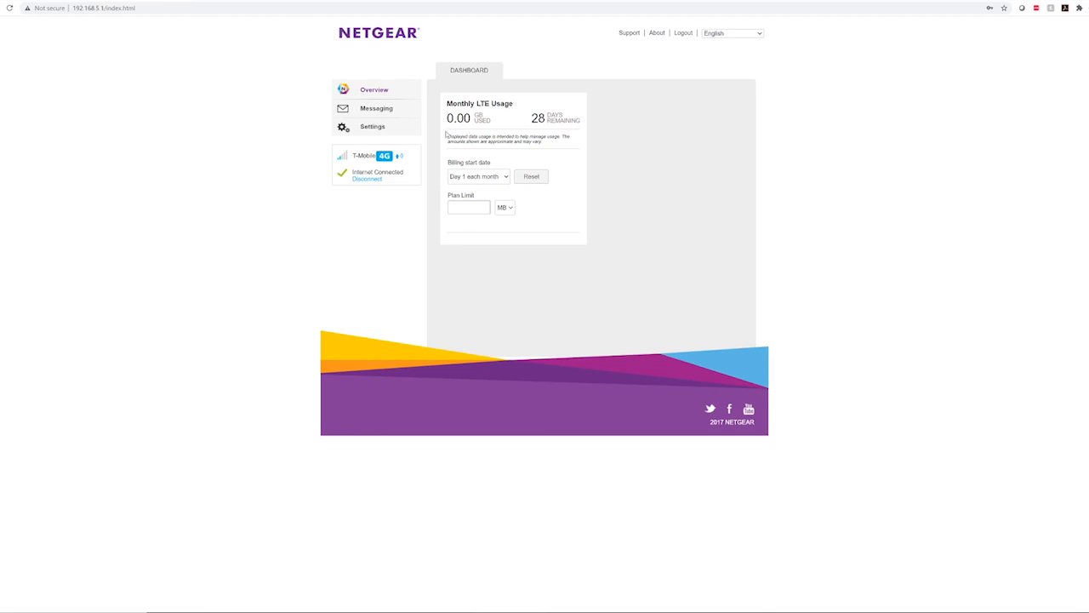
left_click(371, 126)
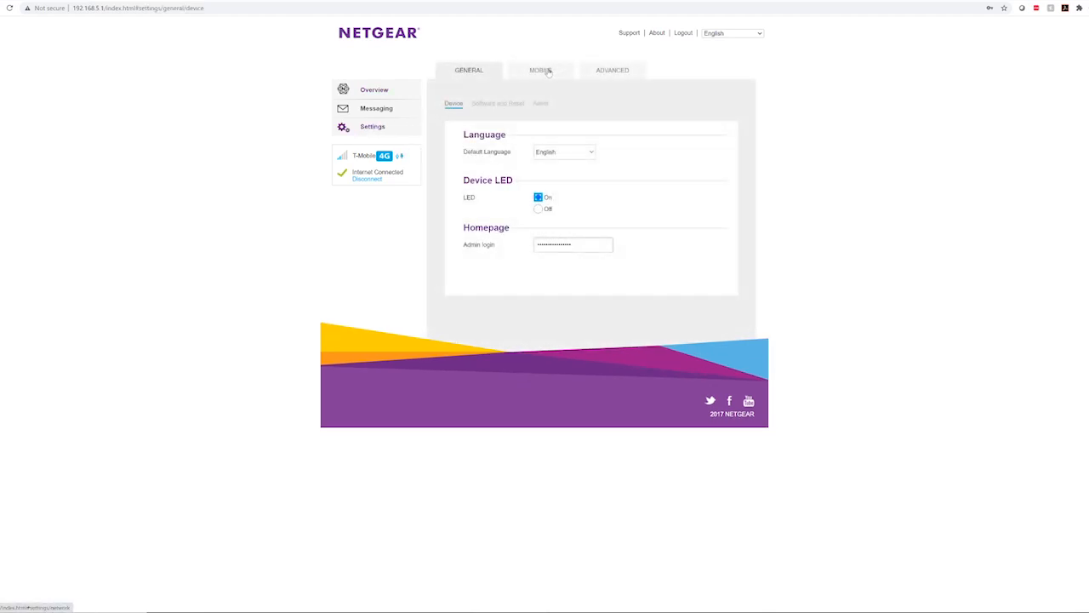
left_click(541, 70)
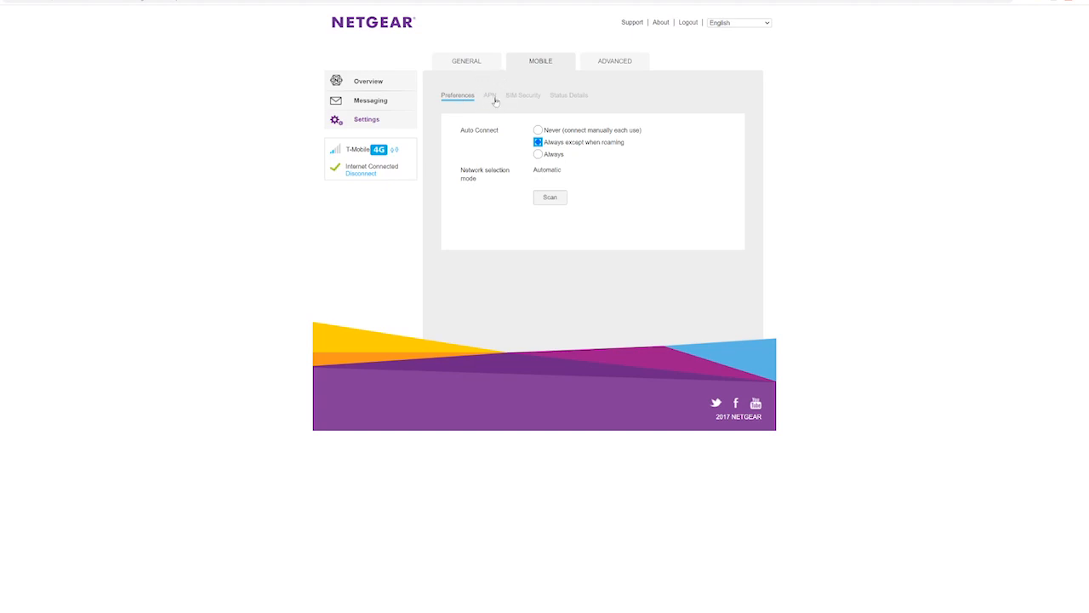
- Expand the T-Mobile APN profile's details and switch it into edit mode
left_click(490, 95)
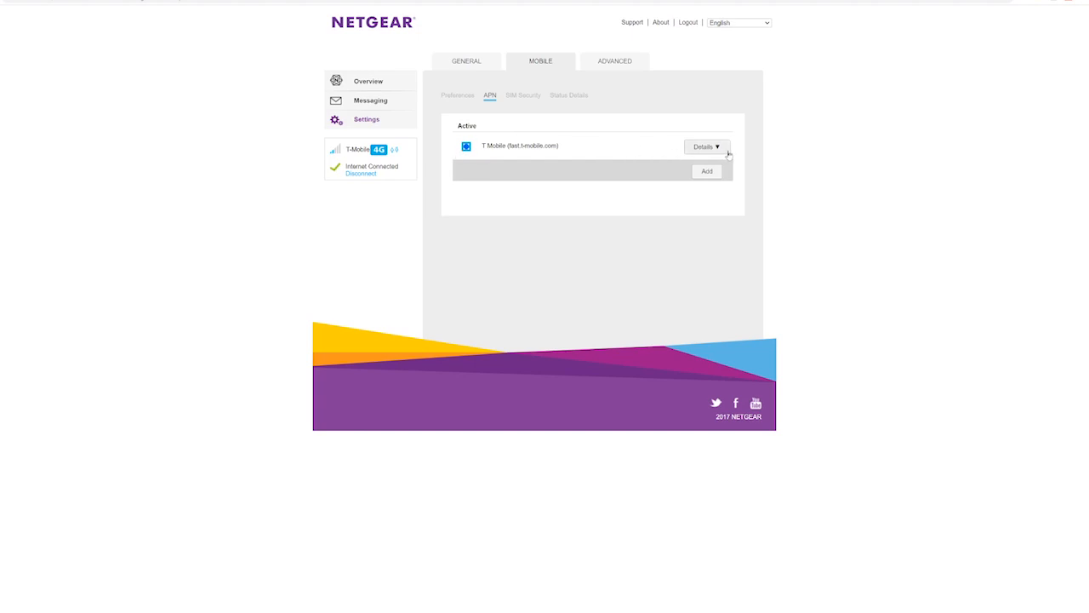
left_click(706, 146)
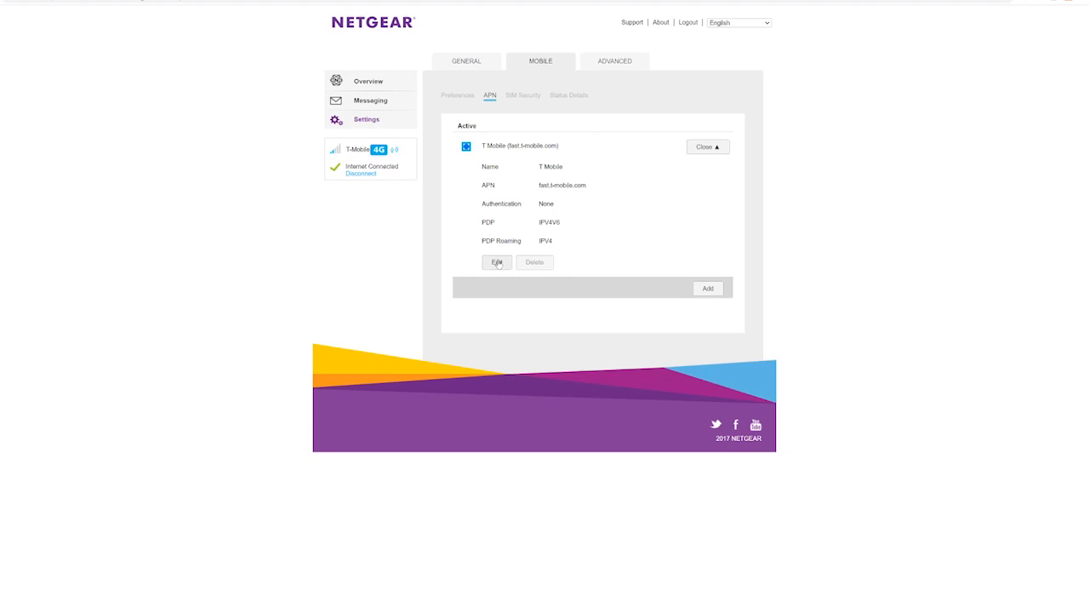
left_click(497, 262)
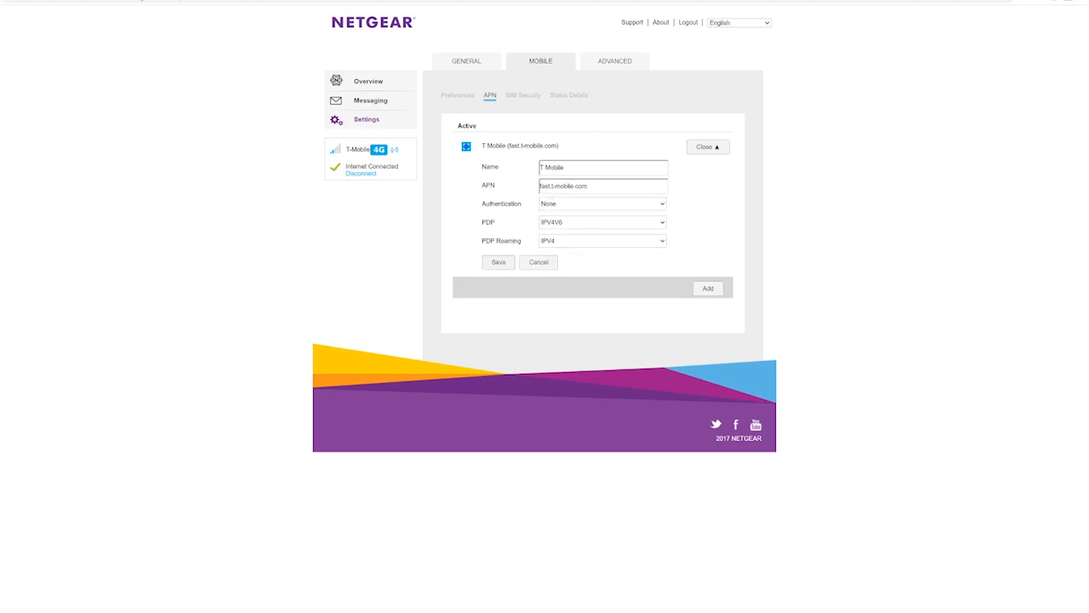
- Replace the profile name and APN with B2B.Static and choose IPV4 as the PDP type
triple_click(603, 167)
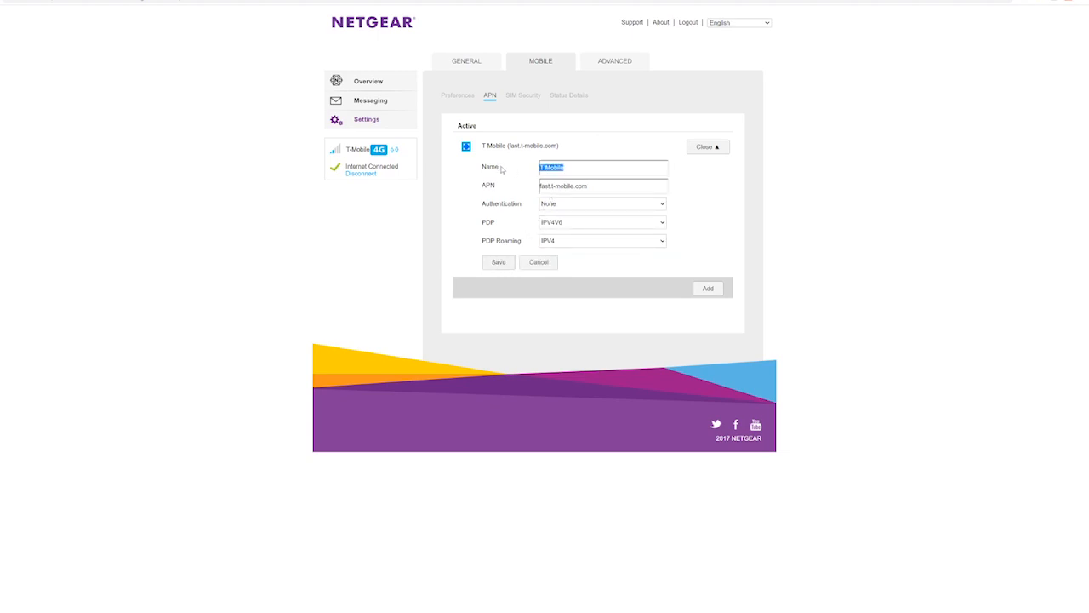
type("B")
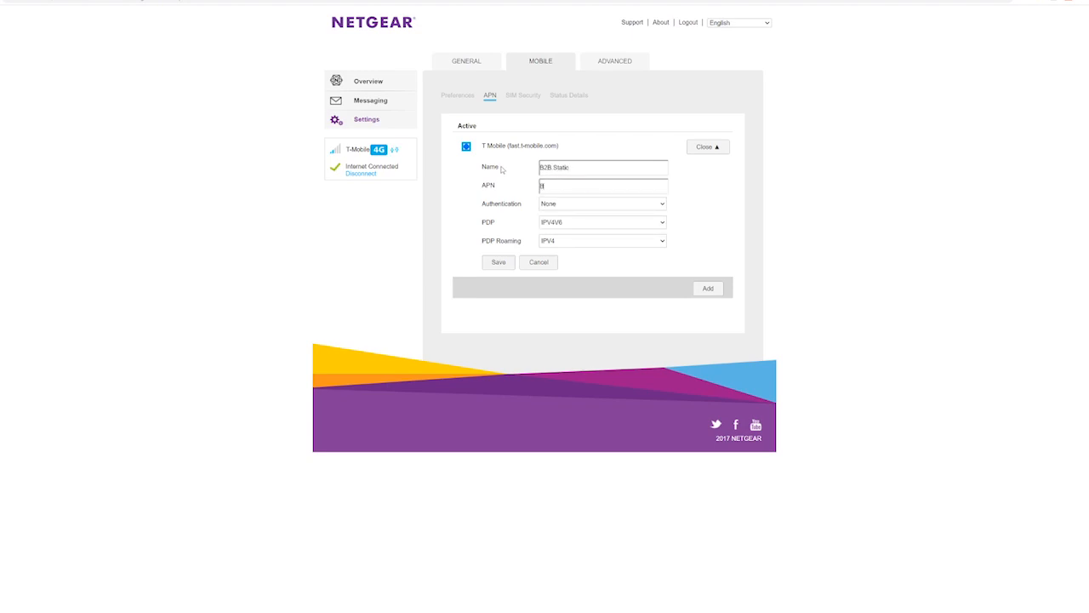
type("2B S")
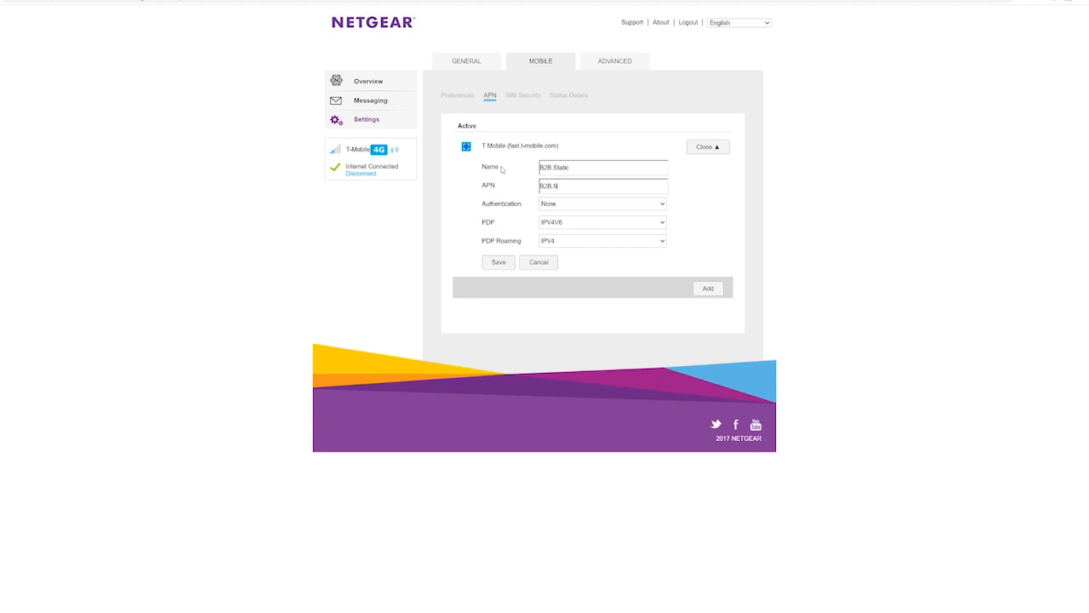
type("tatic")
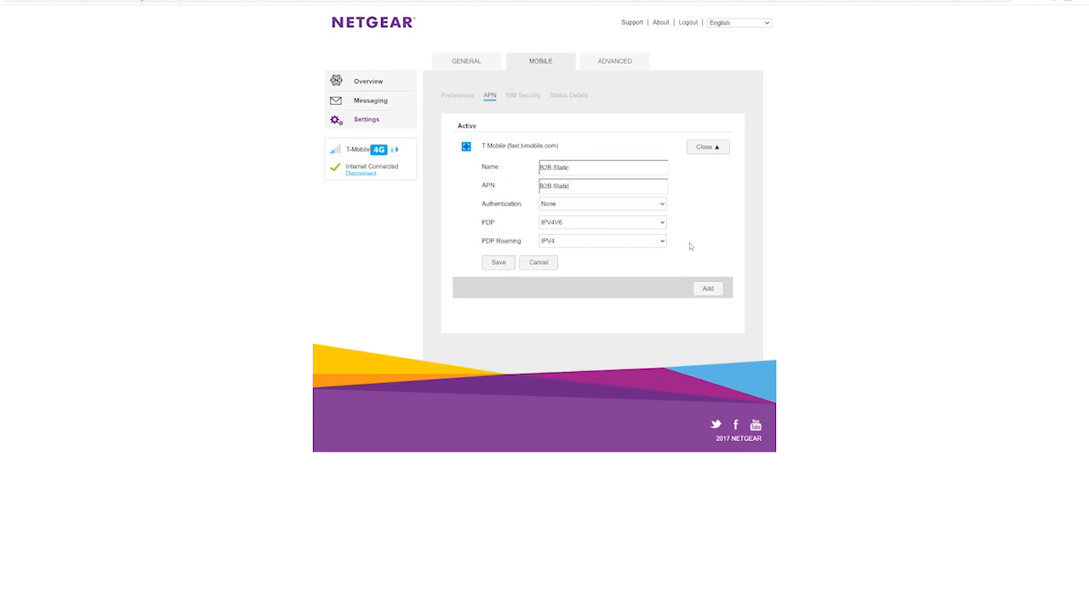
left_click(602, 221)
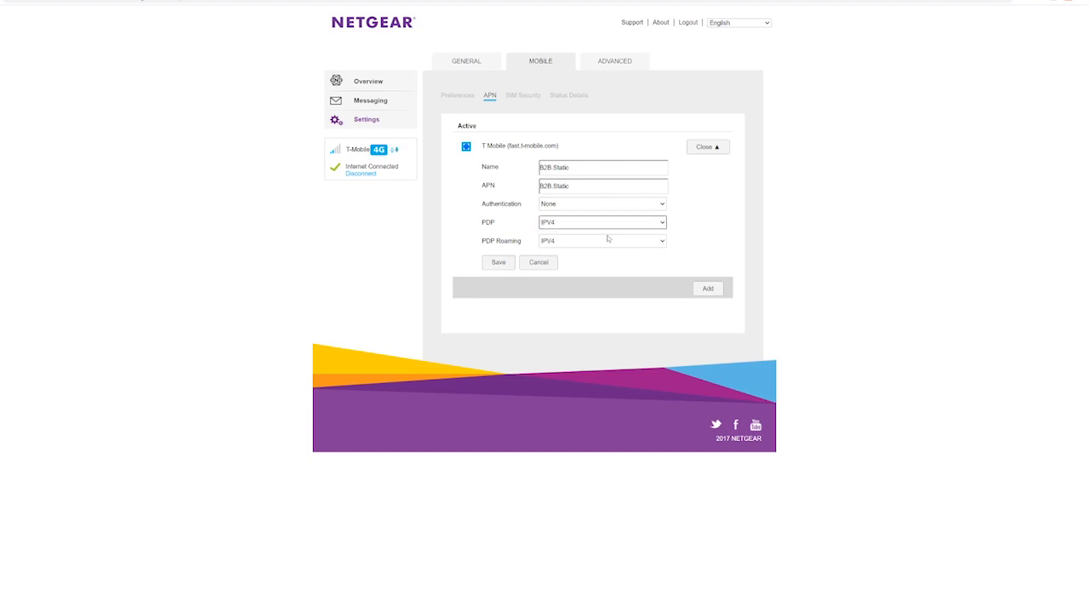
mouse_move(572, 244)
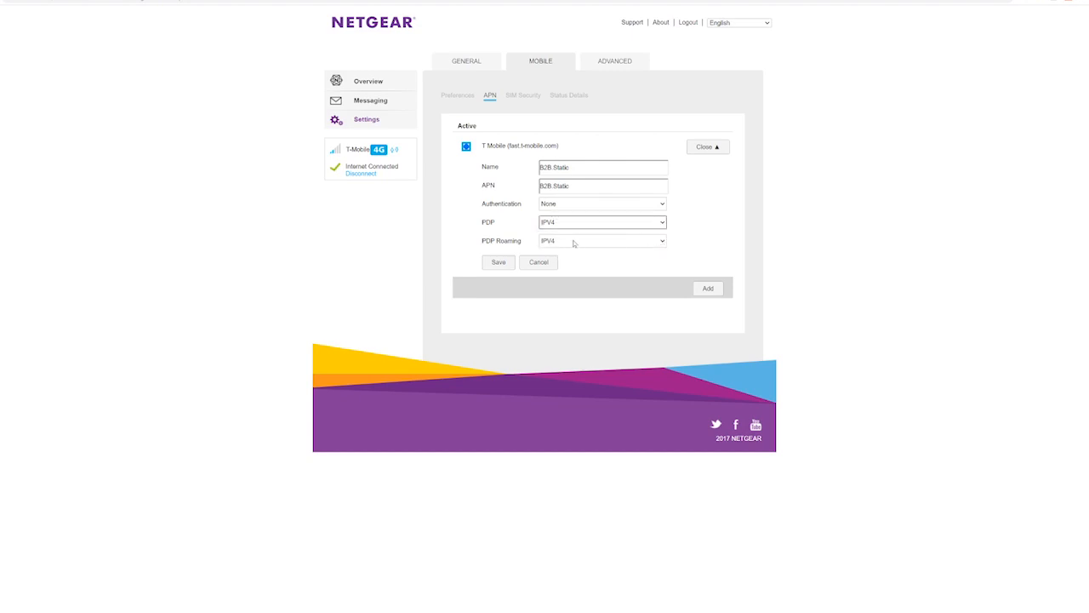
left_click(497, 262)
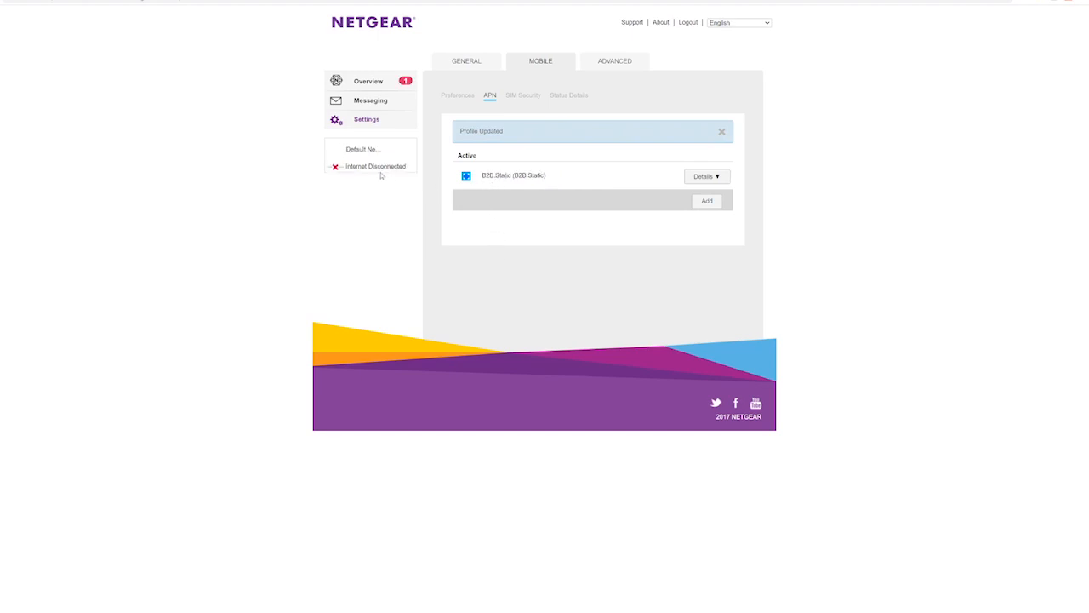
- Dismiss the Profile Updated notice and reconnect the modem to the internet
left_click(722, 131)
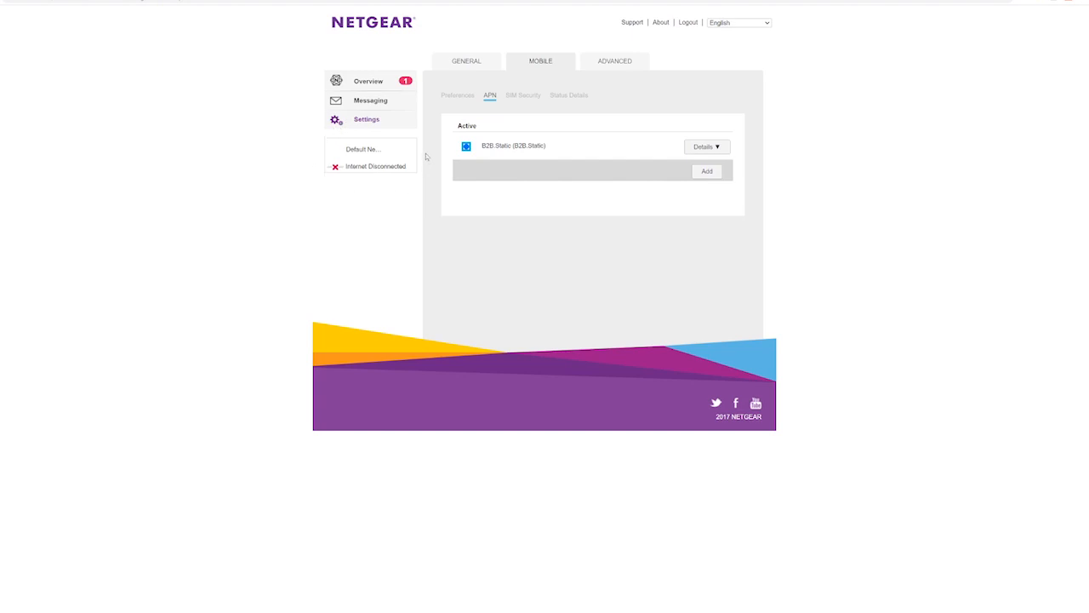
mouse_move(405, 201)
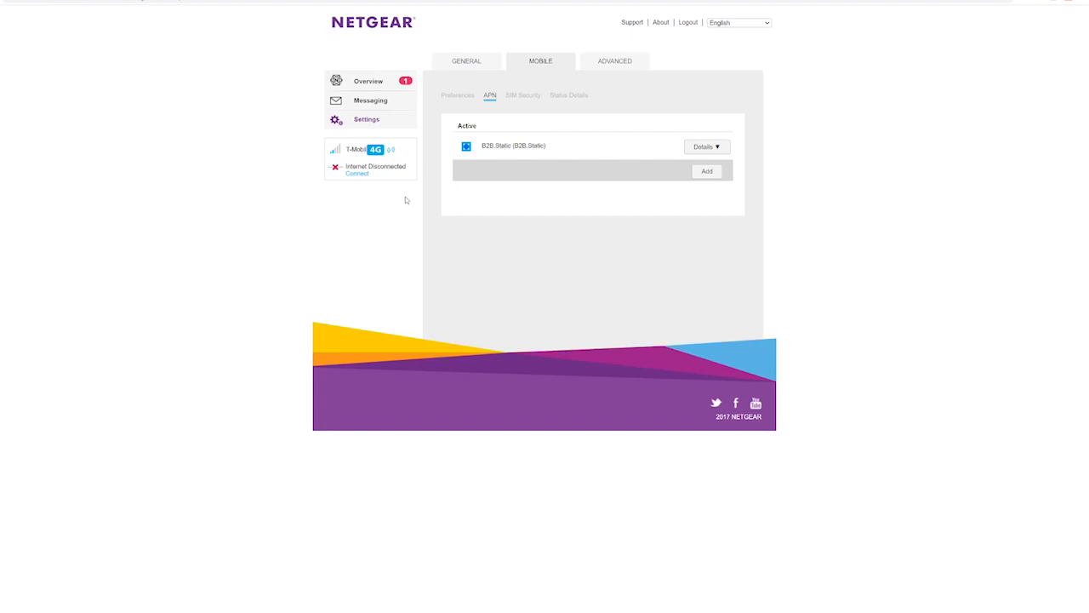
left_click(357, 173)
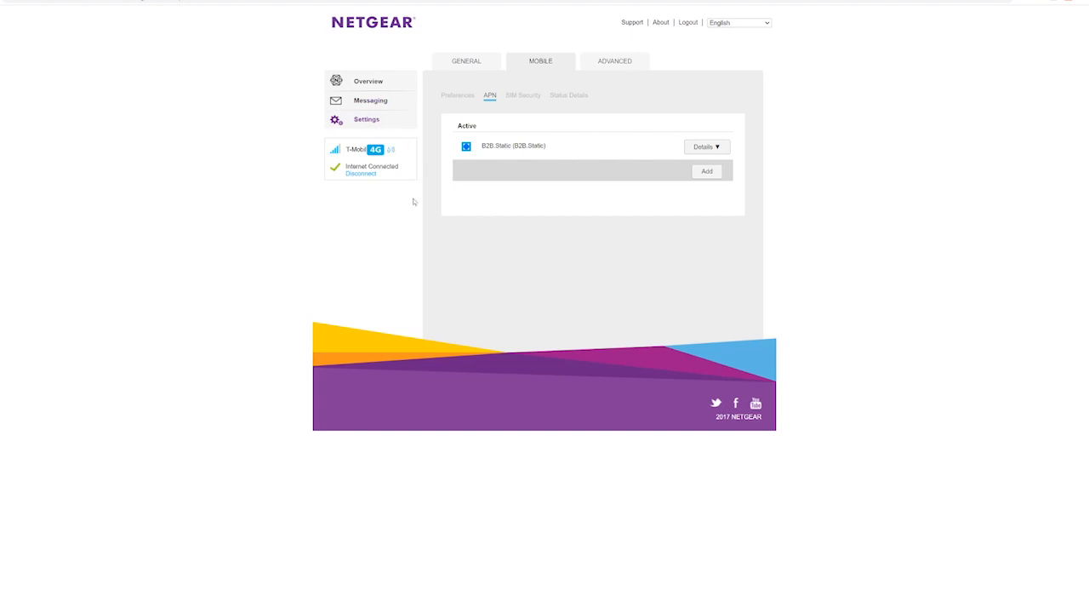
mouse_move(383, 199)
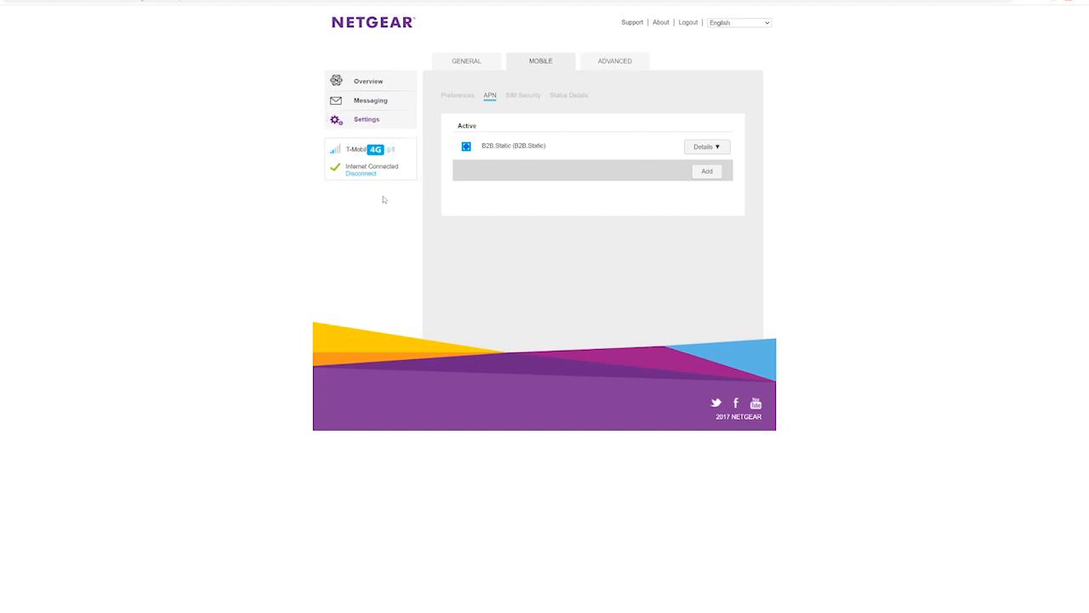